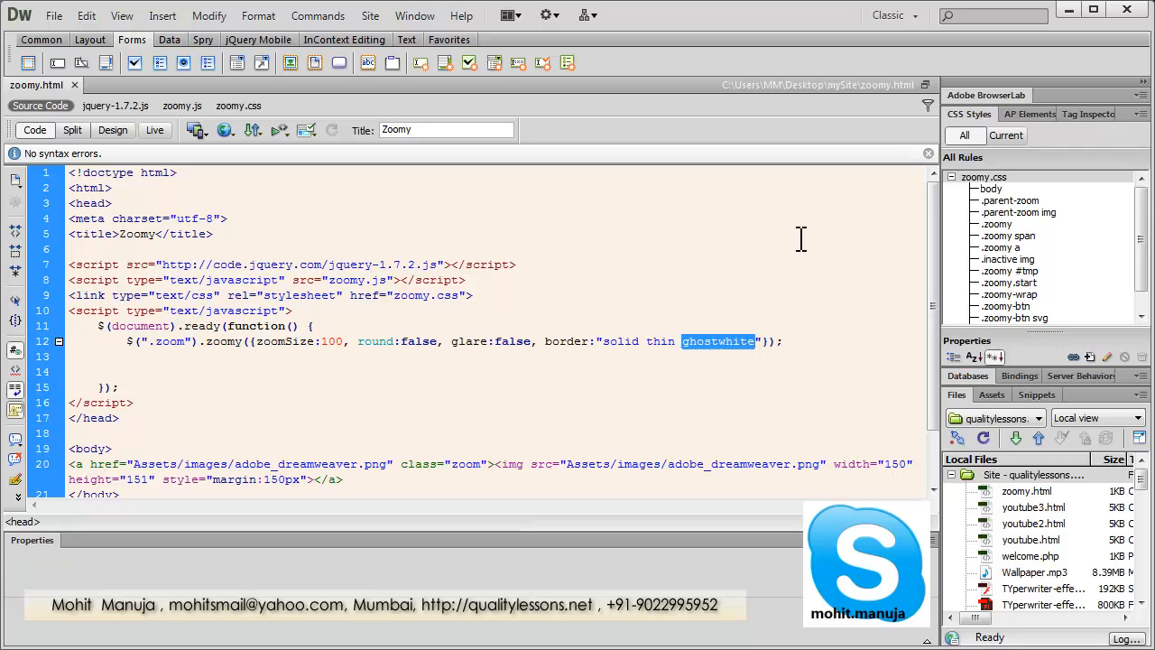
mouse_move(246, 166)
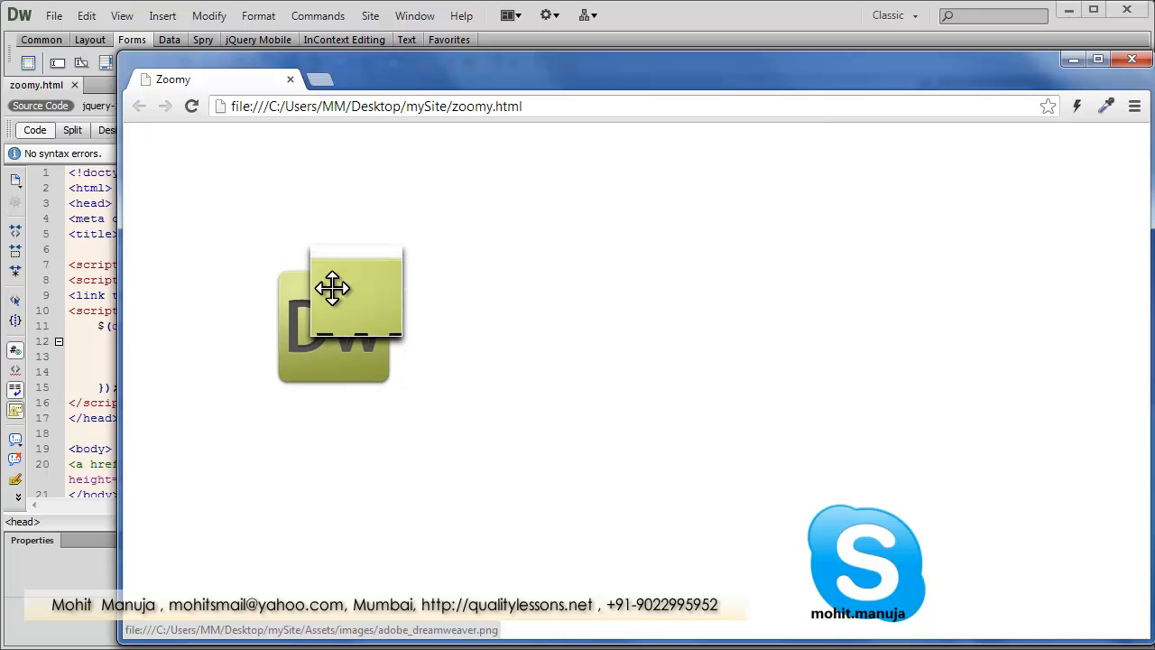
Step: Hover the square thin-bordered lens over the logo's corners and edges to check the magnification
left_click_drag(334, 288, 253, 379)
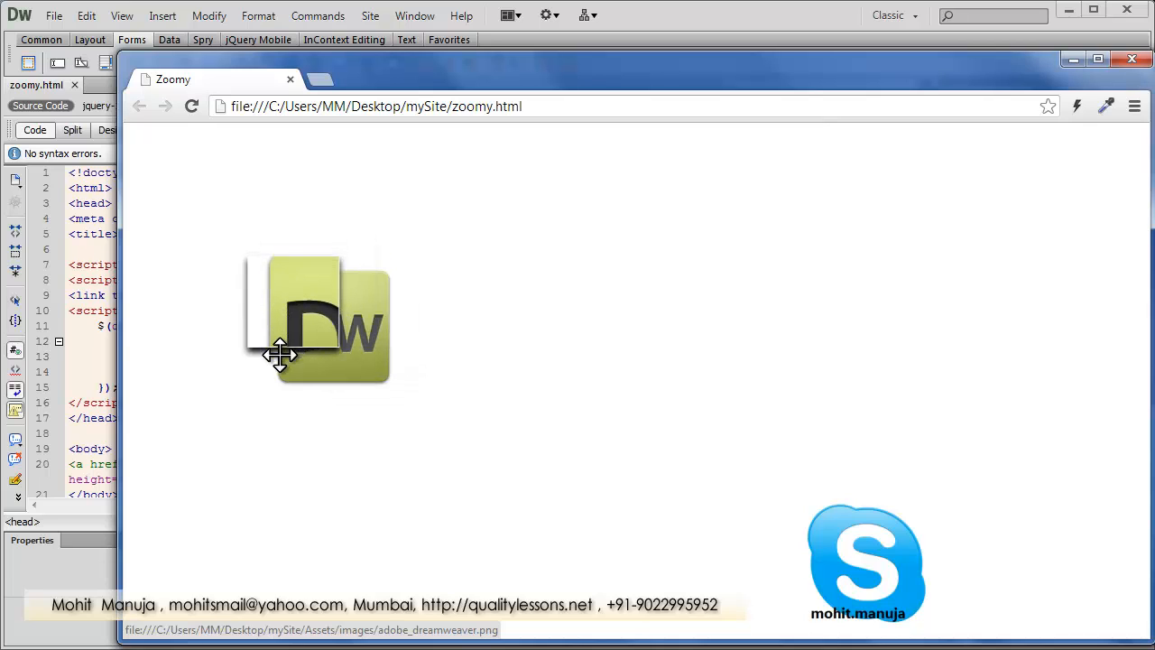
left_click_drag(280, 354, 383, 393)
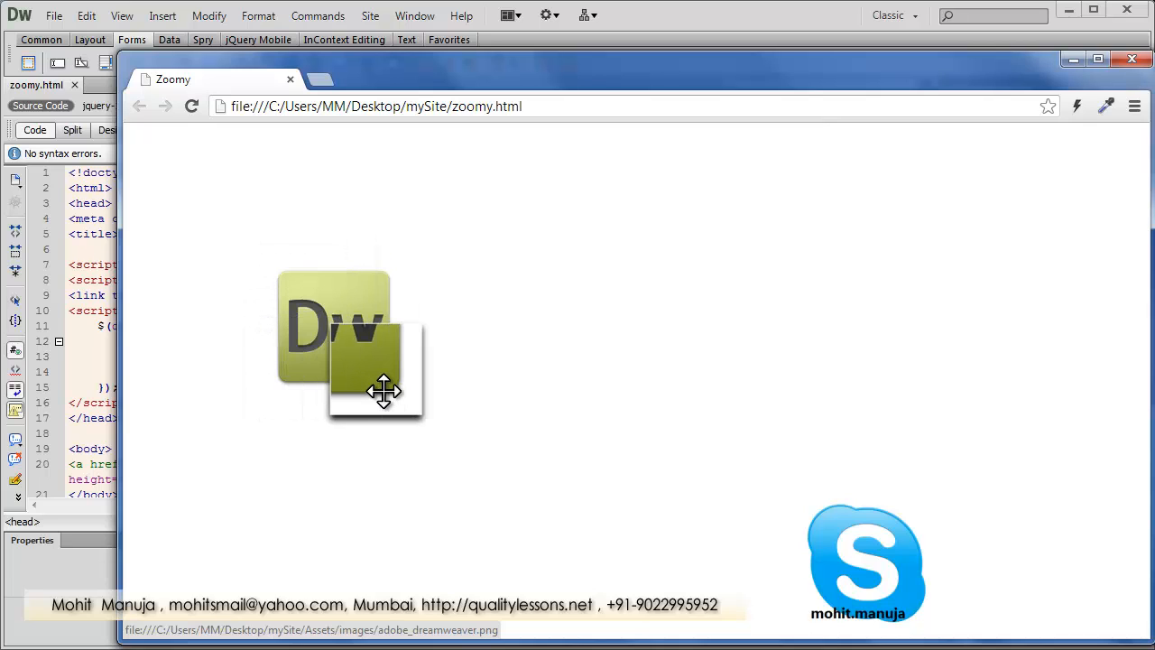
left_click_drag(383, 393, 289, 275)
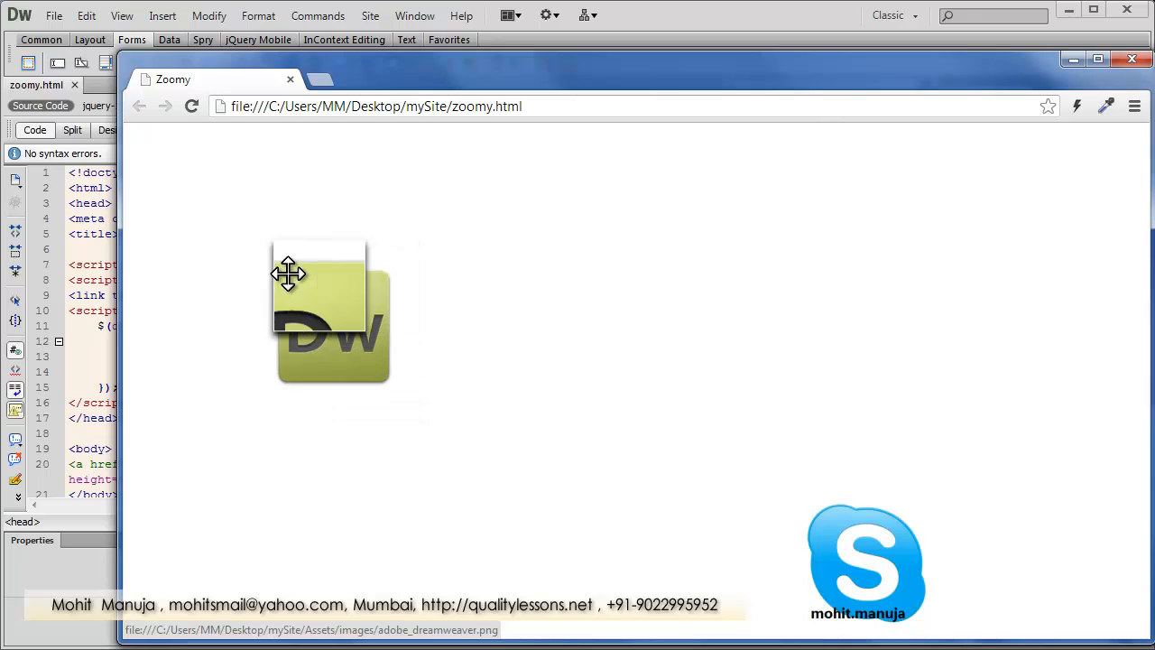
left_click_drag(288, 274, 408, 296)
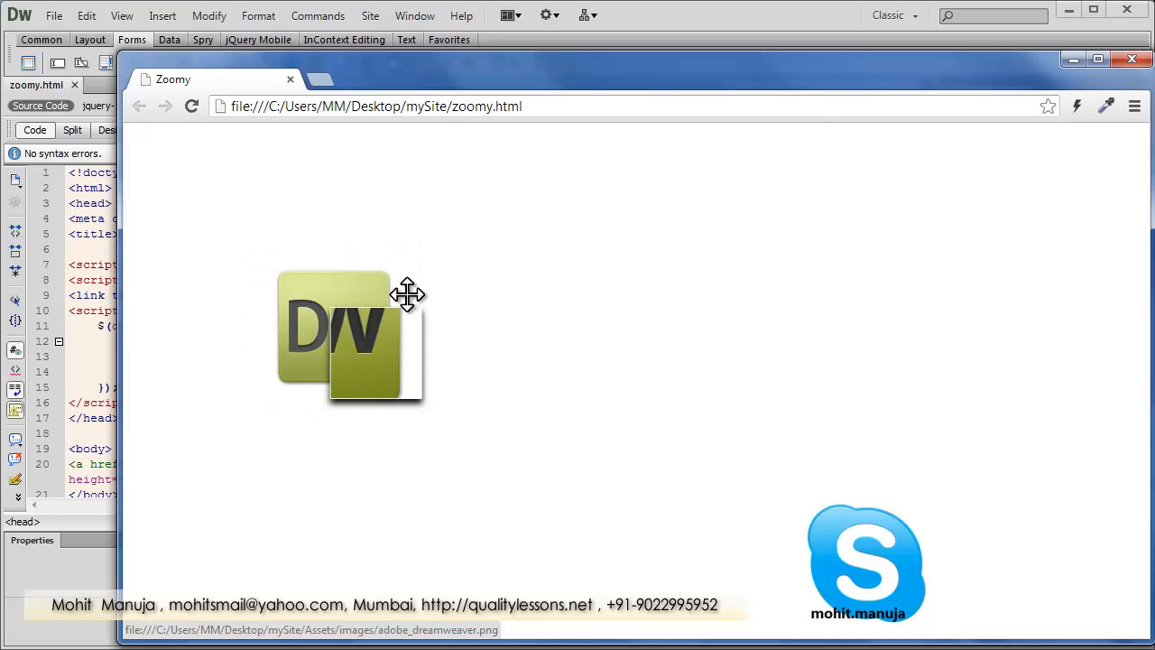
left_click_drag(406, 296, 327, 373)
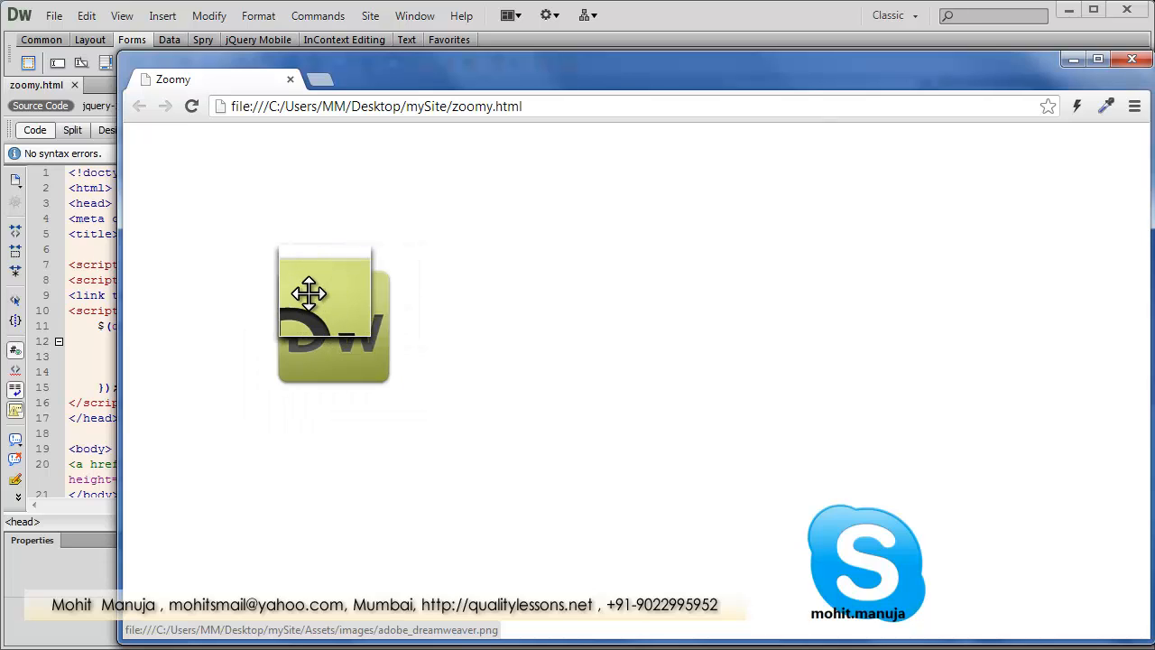
left_click_drag(308, 294, 273, 365)
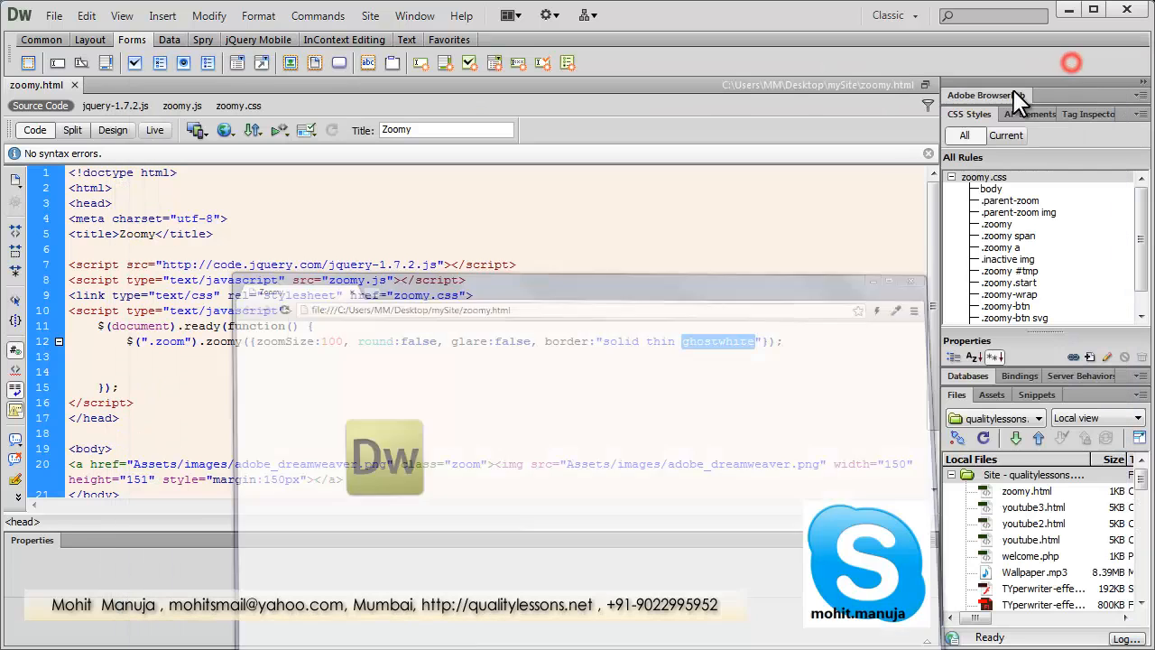
Step: Change the zoomy glare option from false to true
double_click(280, 341)
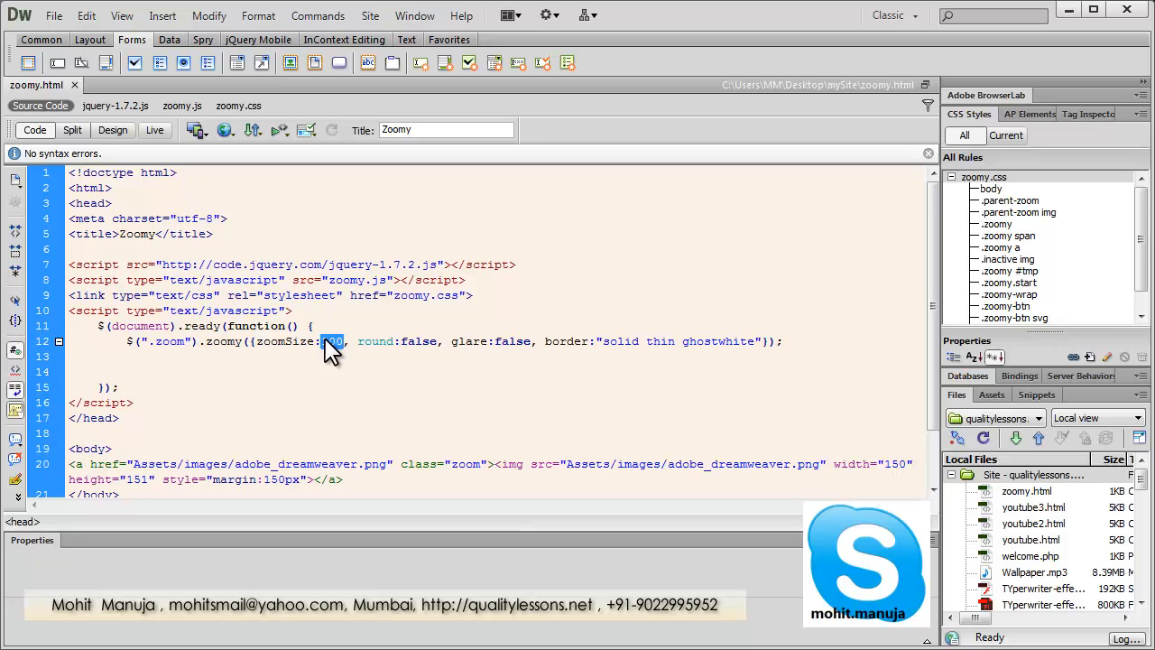
double_click(419, 341)
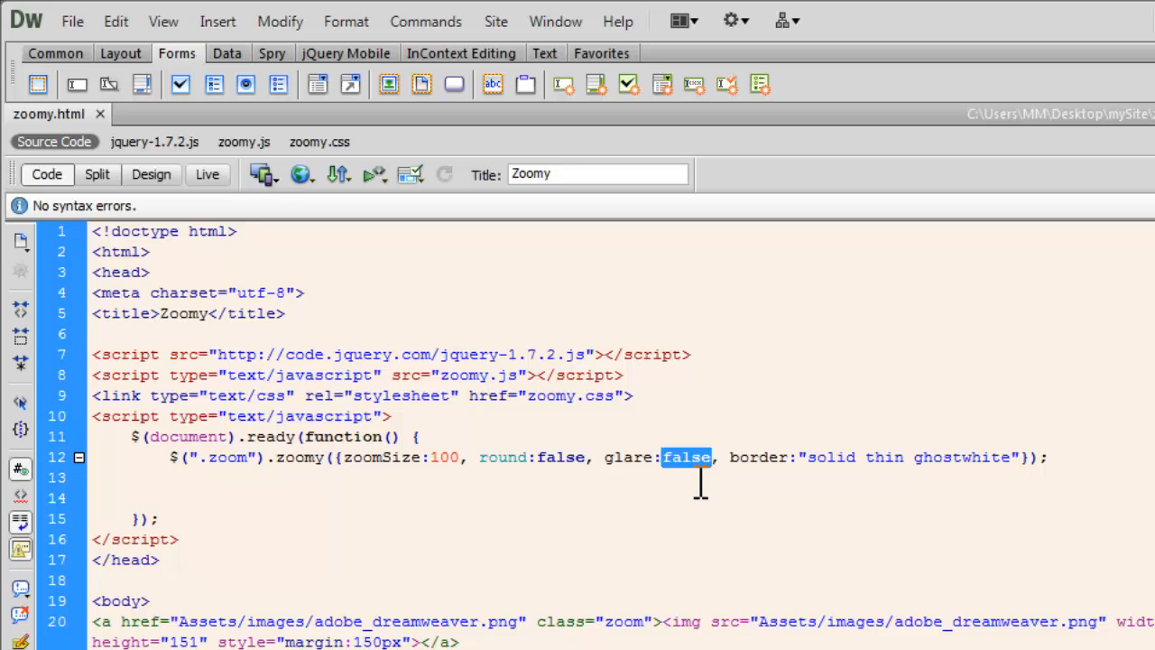
type("true")
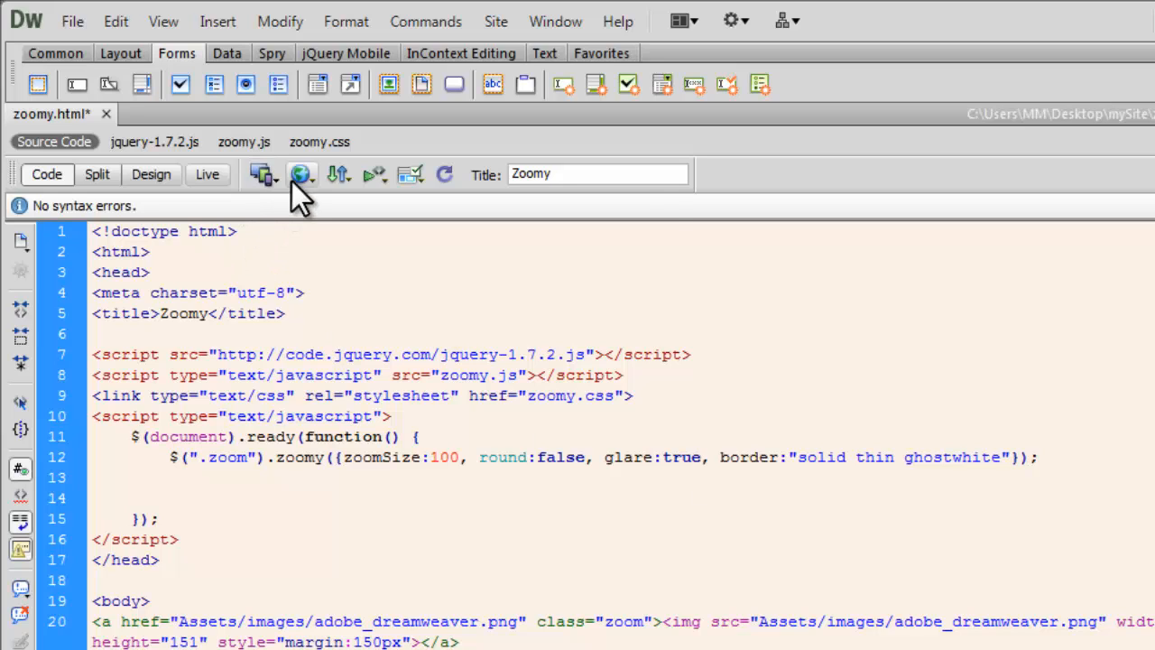
Step: Save and preview in Chrome, magnifying the logo's top-right to see the glare
left_click(303, 173)
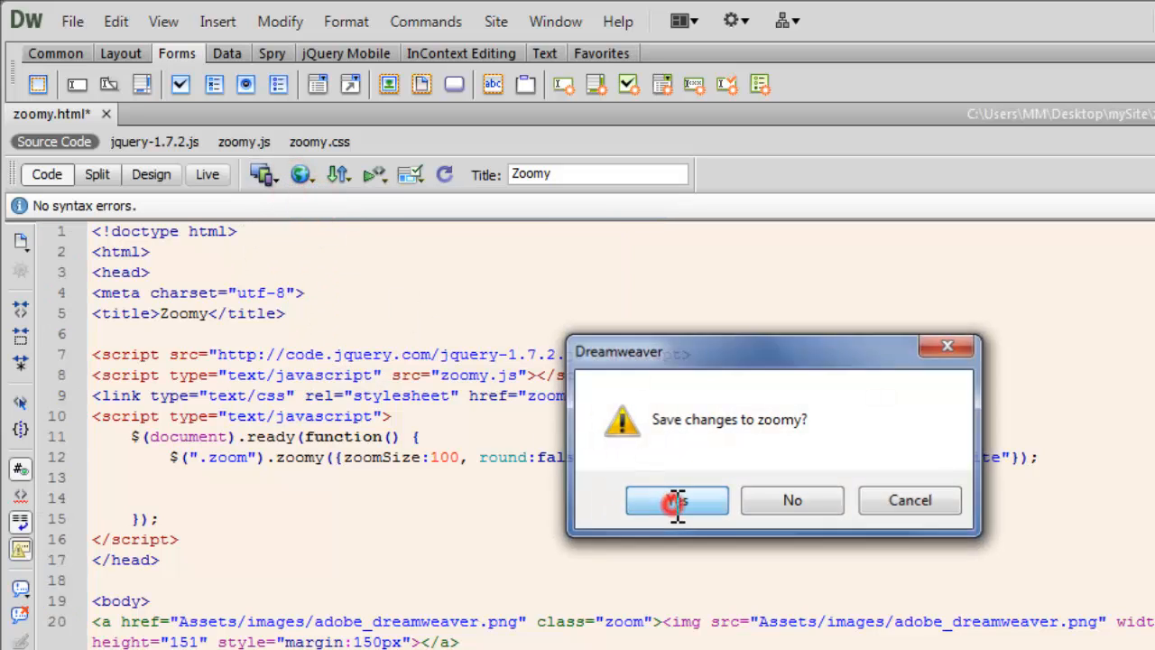
left_click(676, 500)
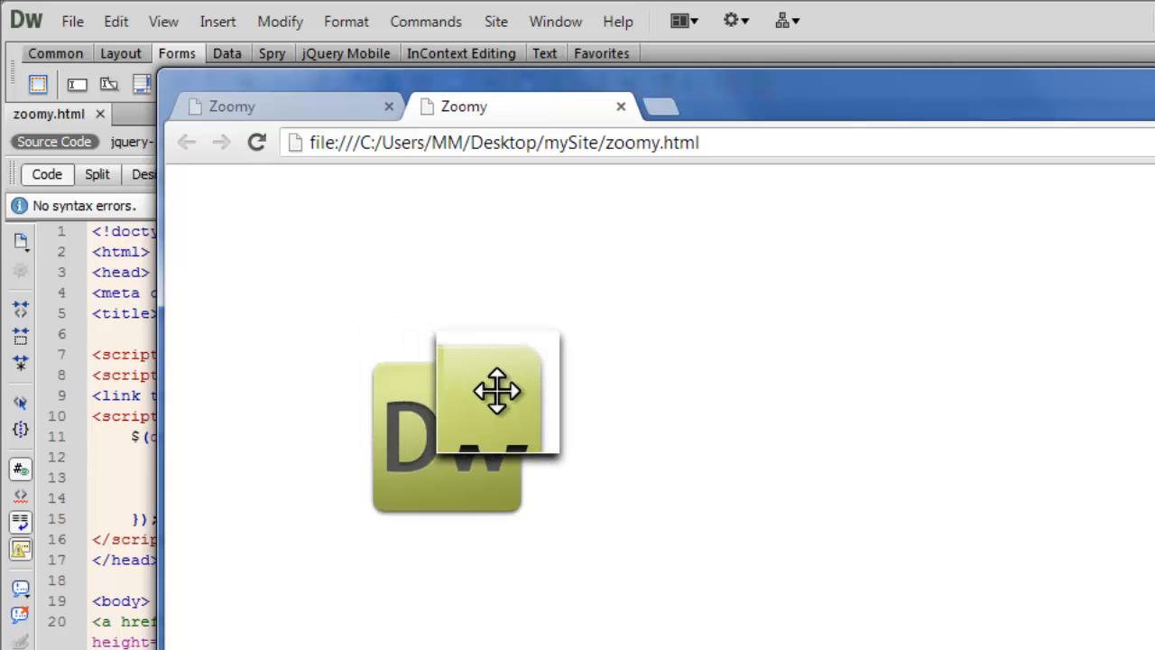
left_click_drag(496, 390, 462, 458)
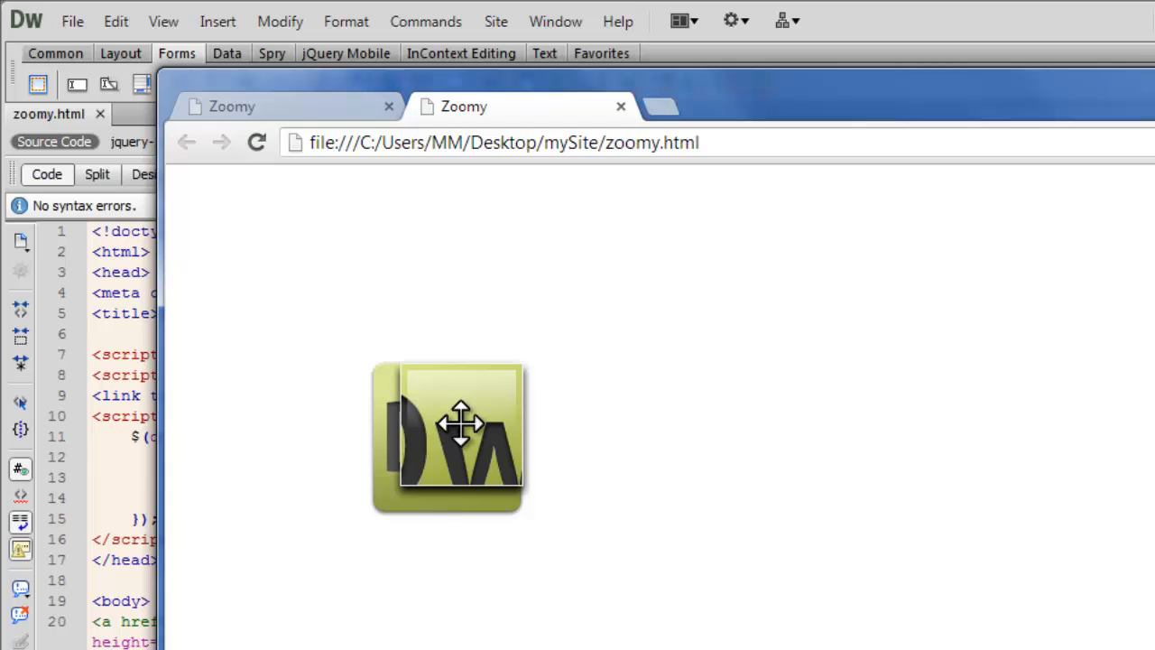
mouse_move(51, 488)
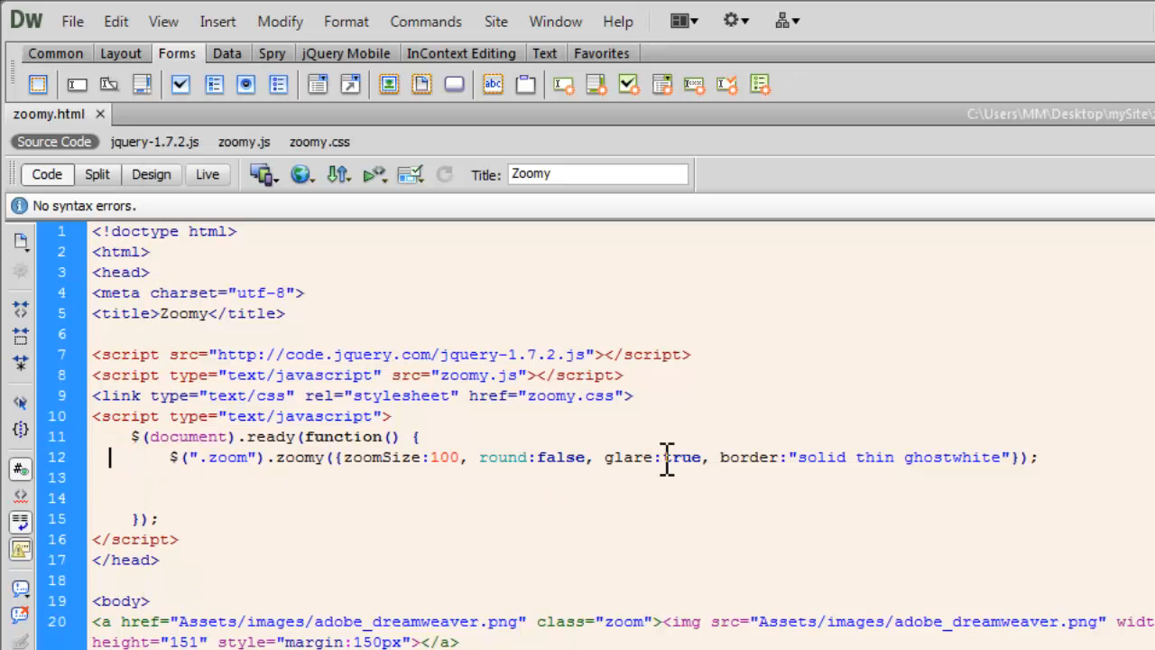
Step: Change the lens border from solid thin ghostwhite toward dashed medium white
double_click(682, 456)
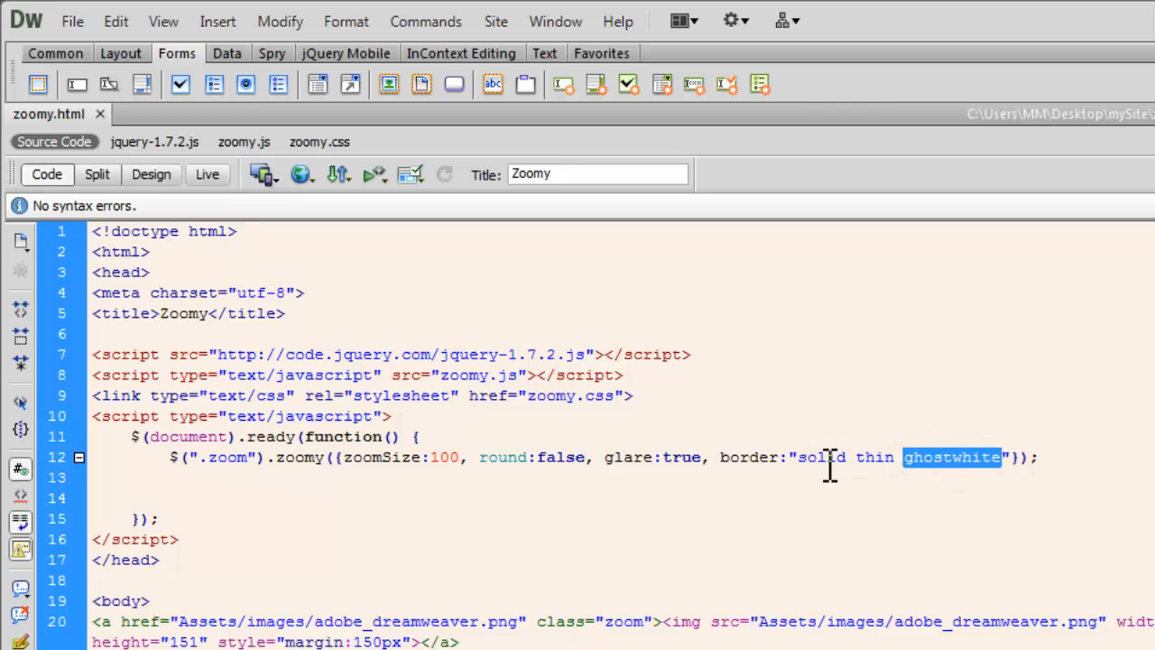
double_click(819, 457)
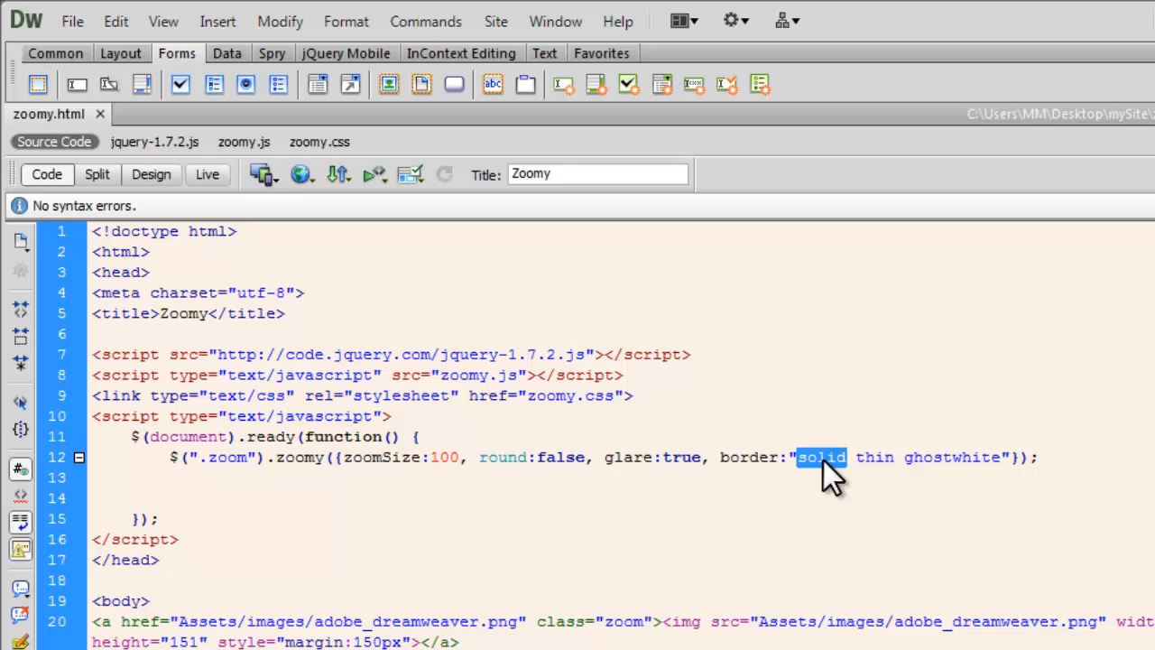
type("dashed")
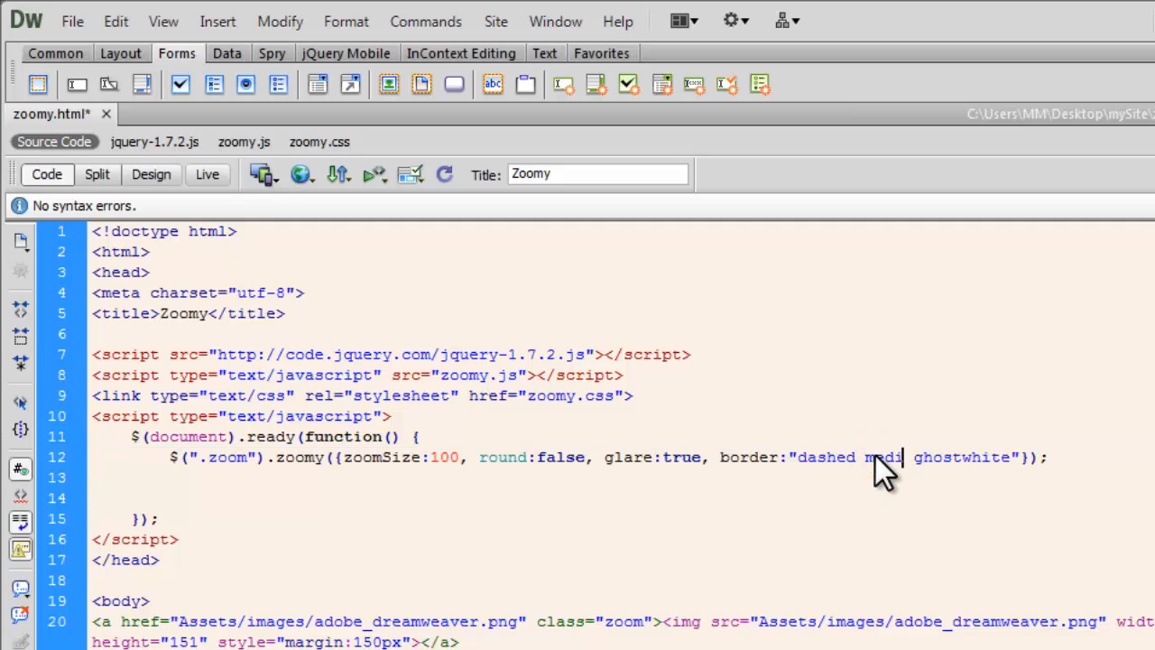
type("um")
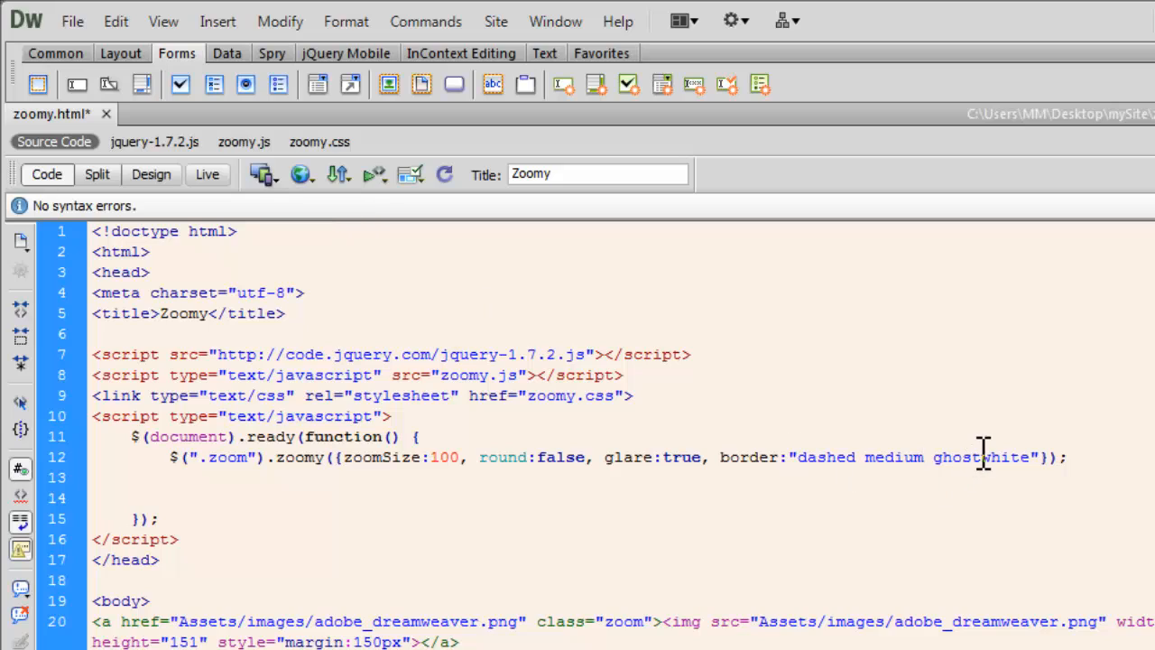
double_click(954, 457)
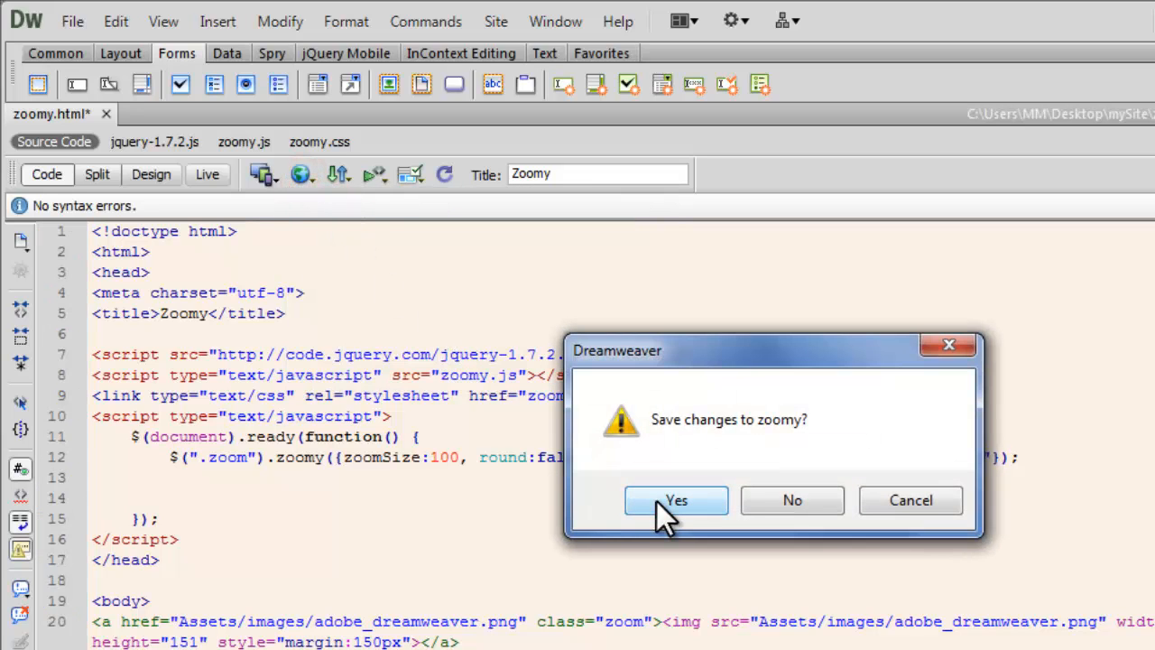
Step: Save and preview, hovering the dashed-border lens over the logo's left, bottom-right and top-right
left_click(675, 500)
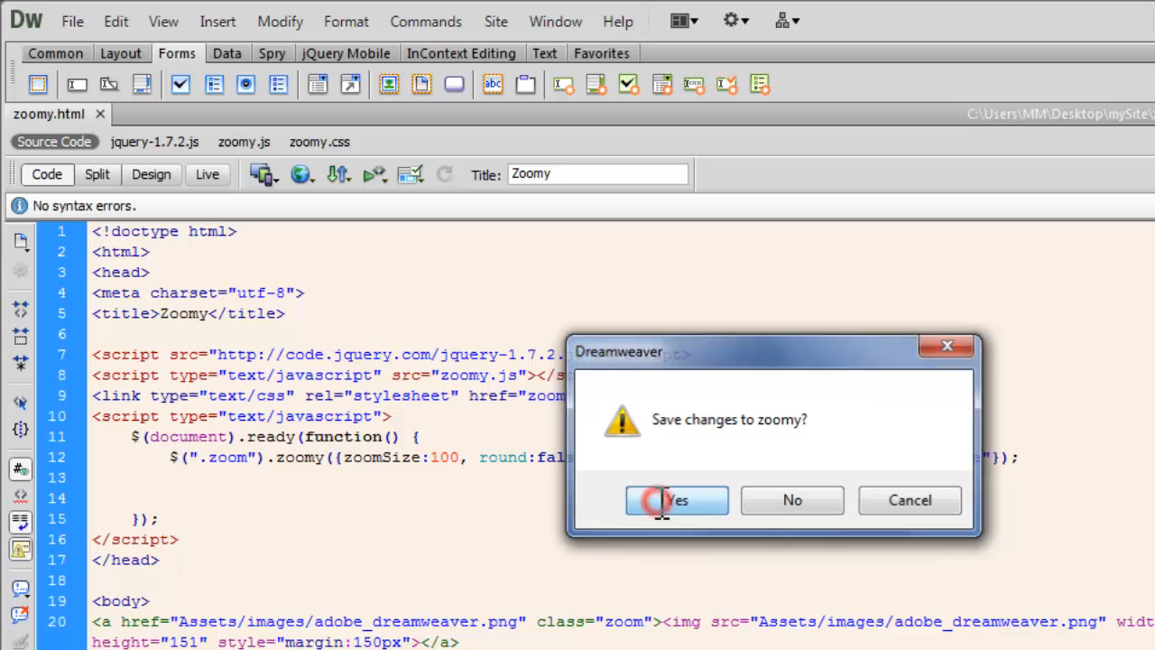
left_click(675, 499)
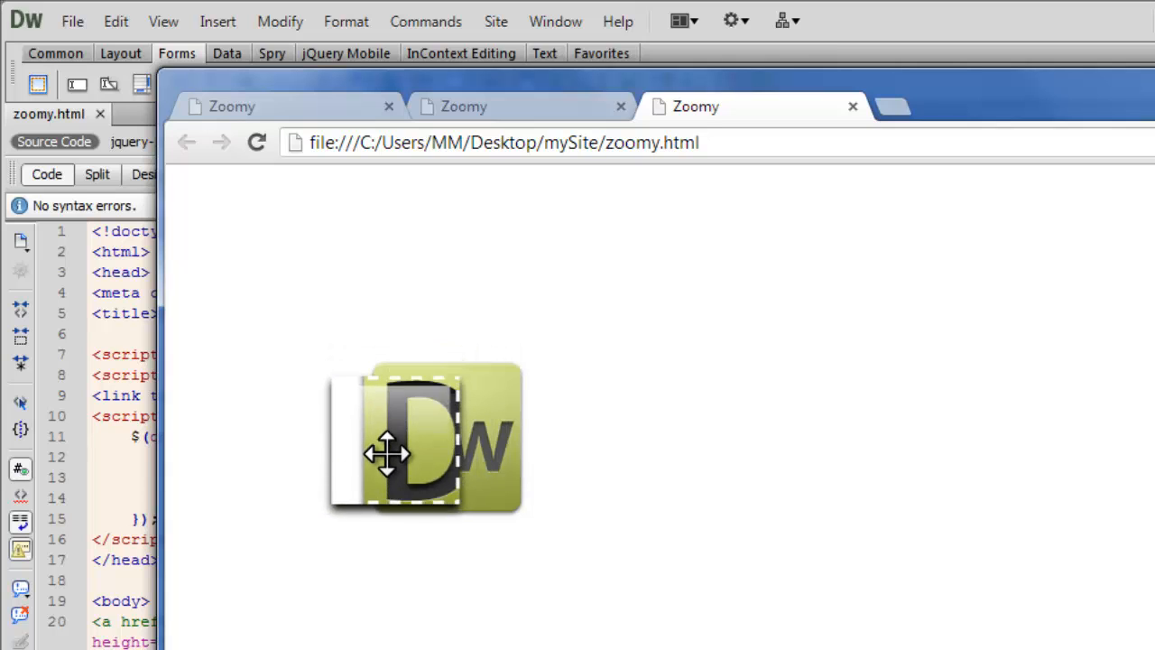
left_click_drag(386, 451, 485, 483)
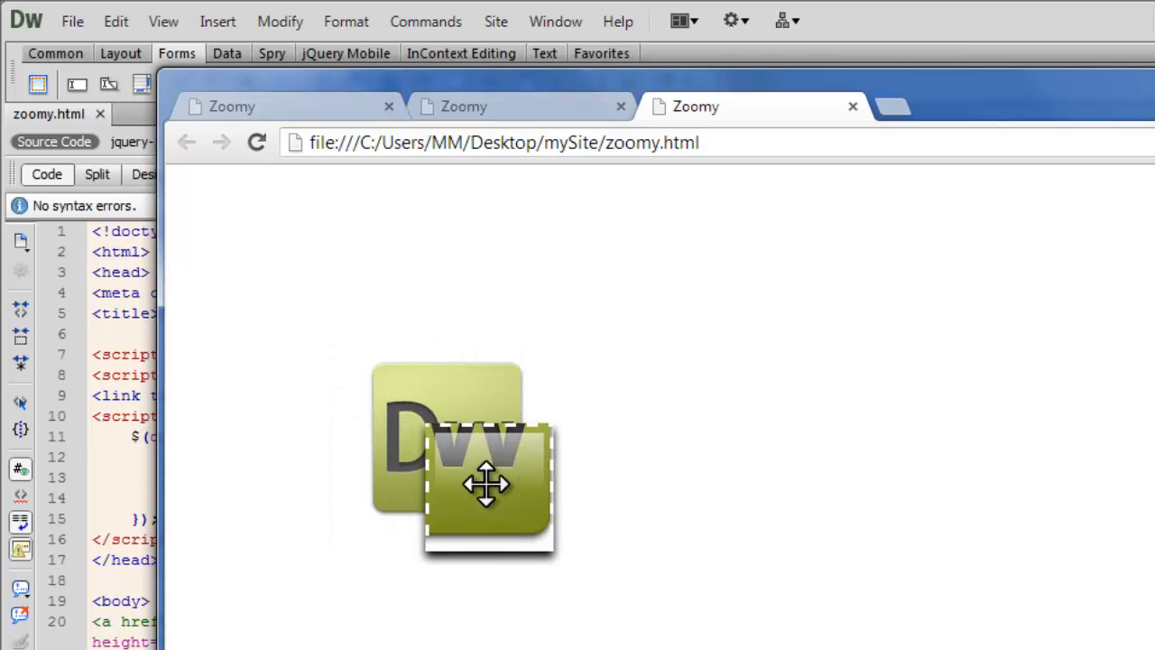
left_click_drag(487, 484, 412, 442)
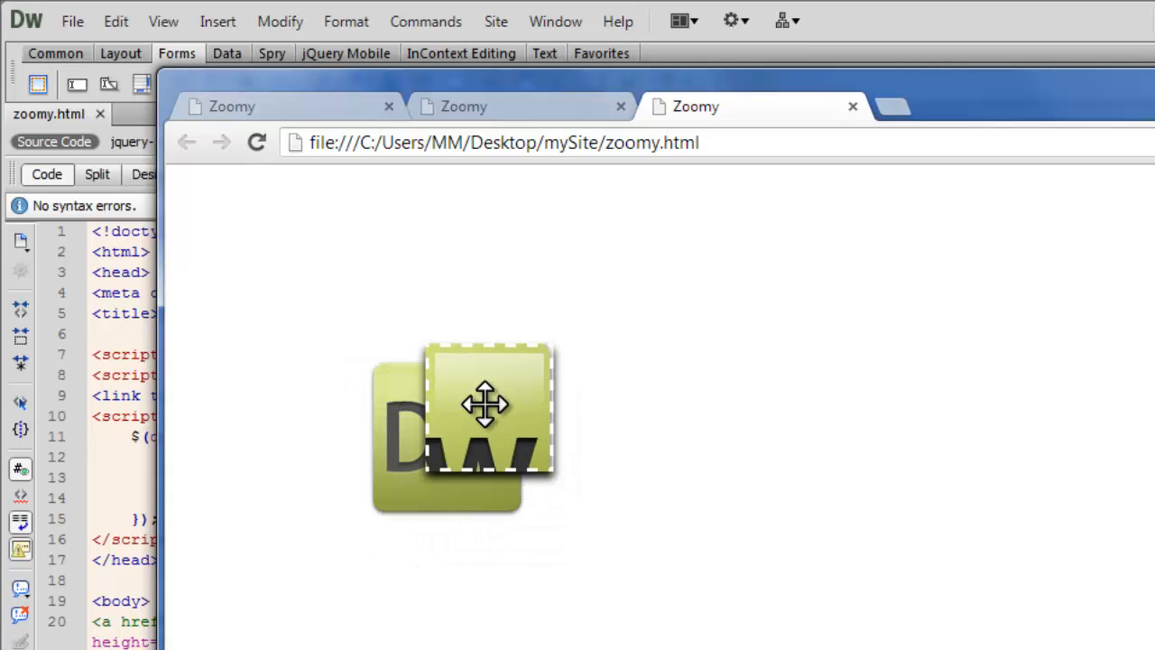
left_click_drag(487, 404, 451, 406)
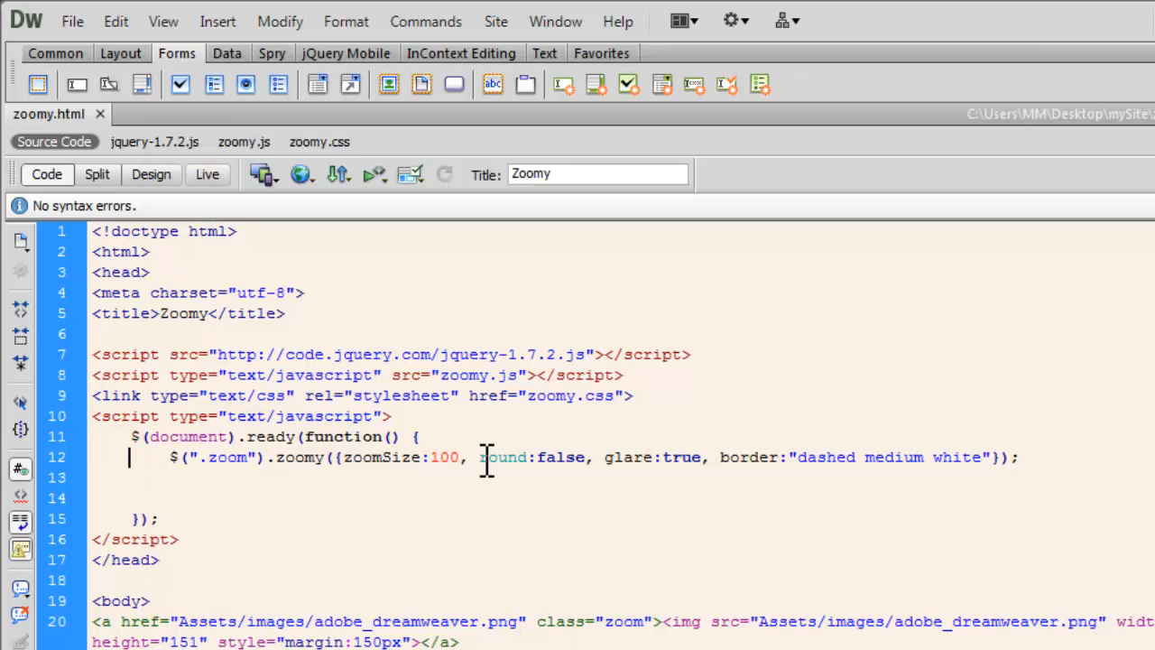
double_click(504, 457)
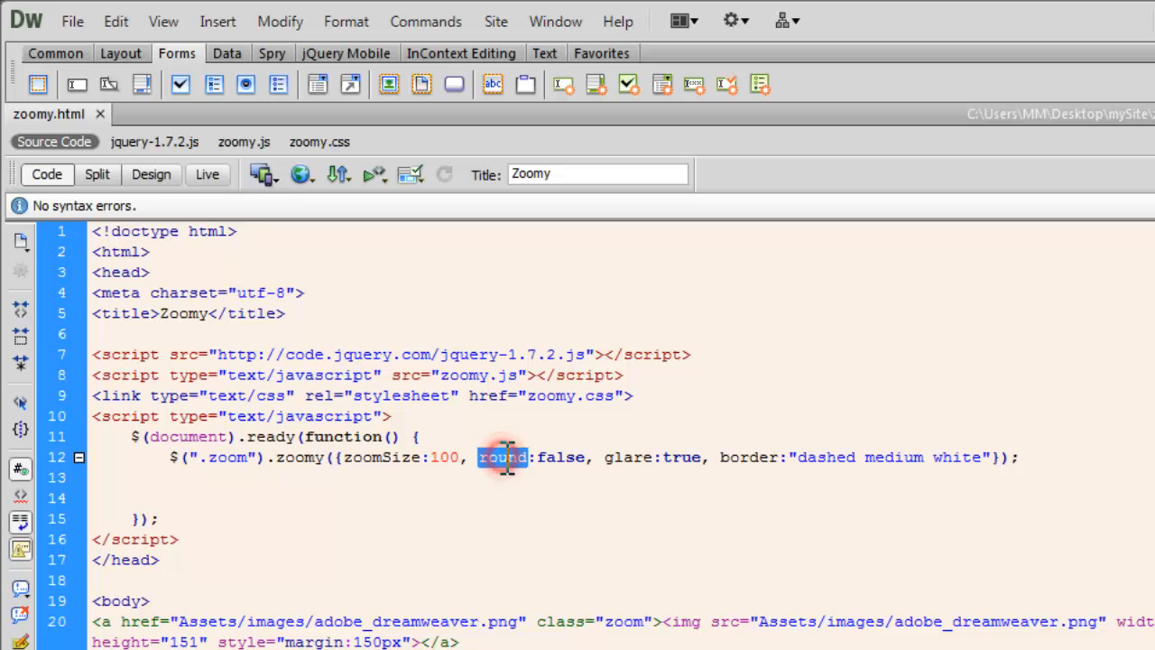
double_click(739, 457)
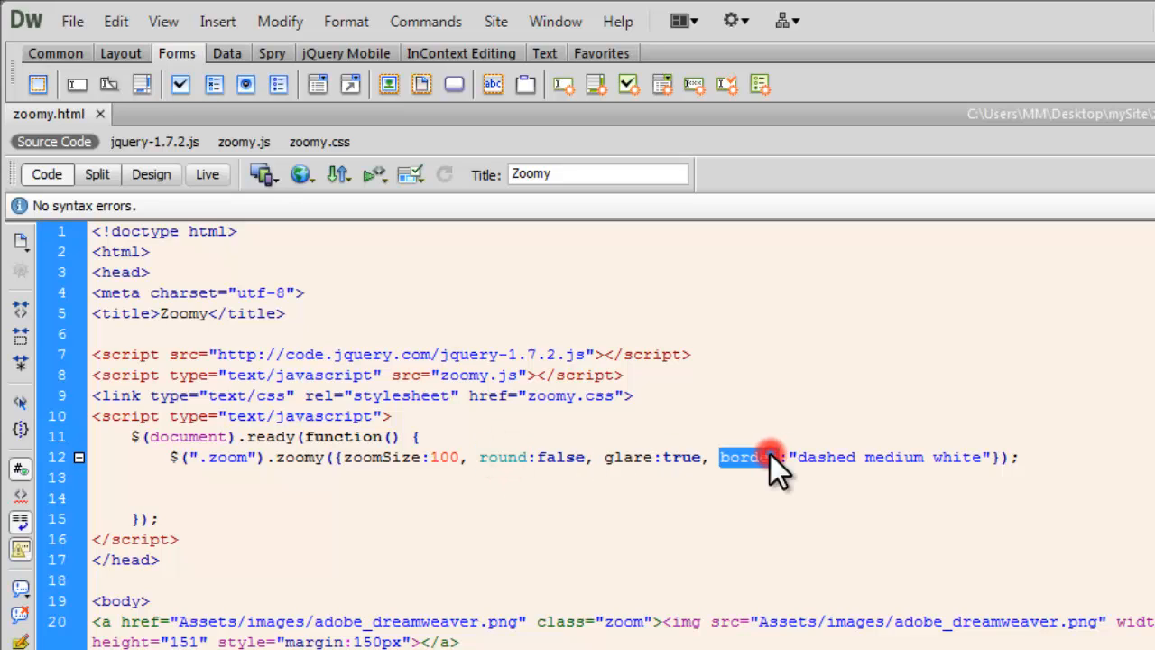